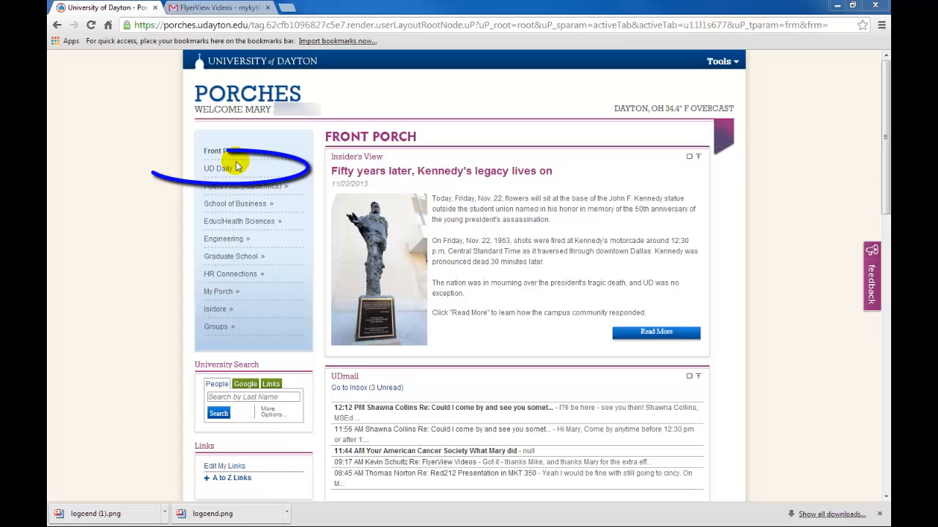
Step: Navigate UD Daily > Banner Self-Service > Student > designee access to the empty FlyerView designee list
left_click(216, 169)
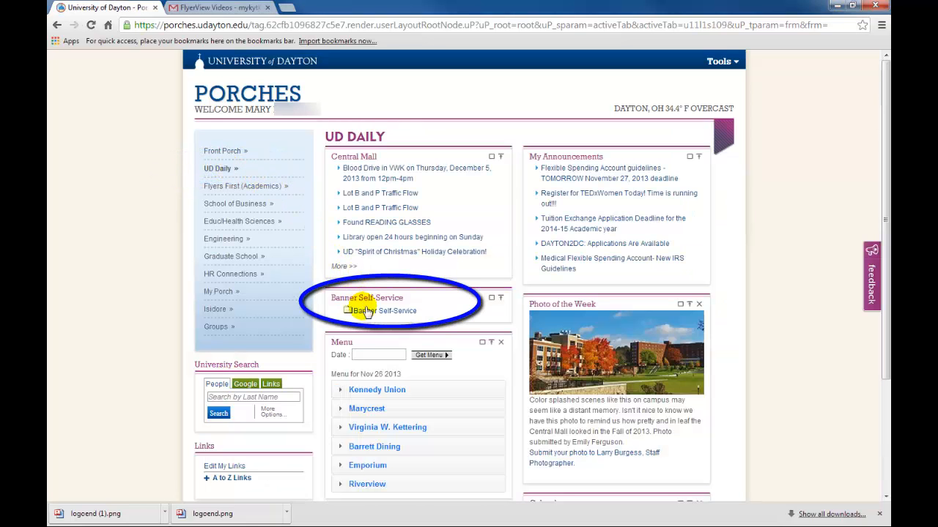
left_click(358, 311)
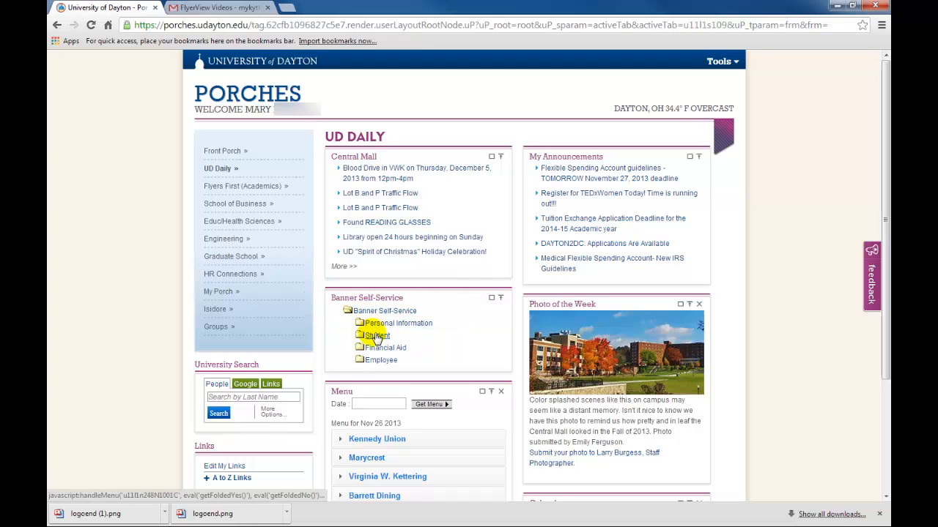
left_click(378, 336)
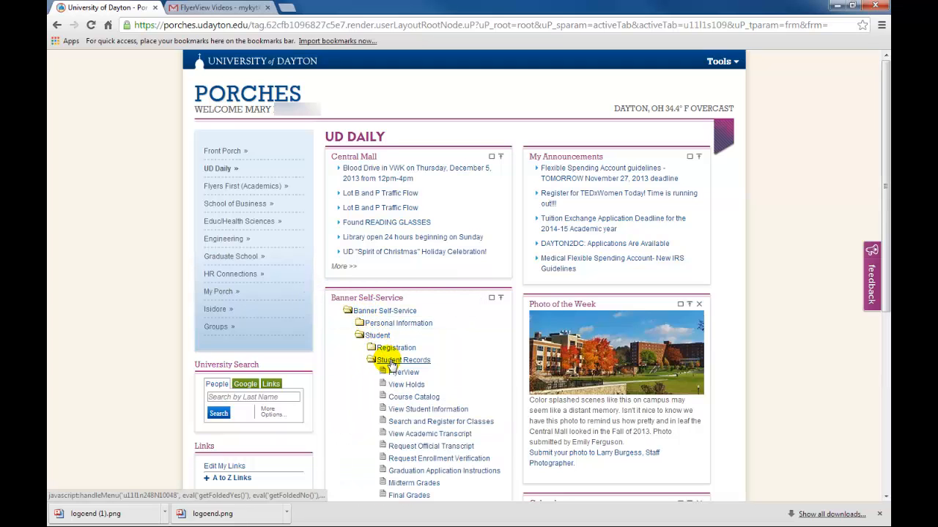
left_click(404, 372)
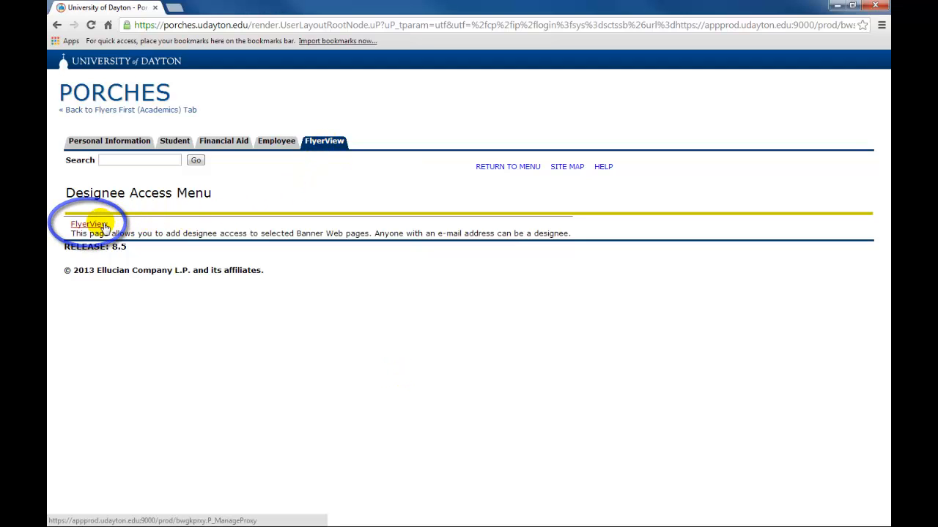
left_click(88, 223)
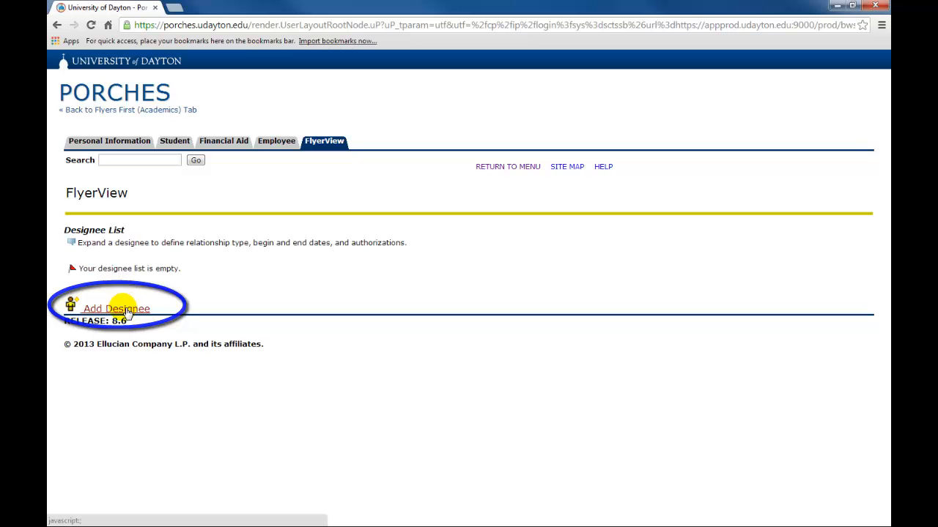
Step: Add a new designee named Edward with first name, last name and e-mail, submitting the form
left_click(115, 308)
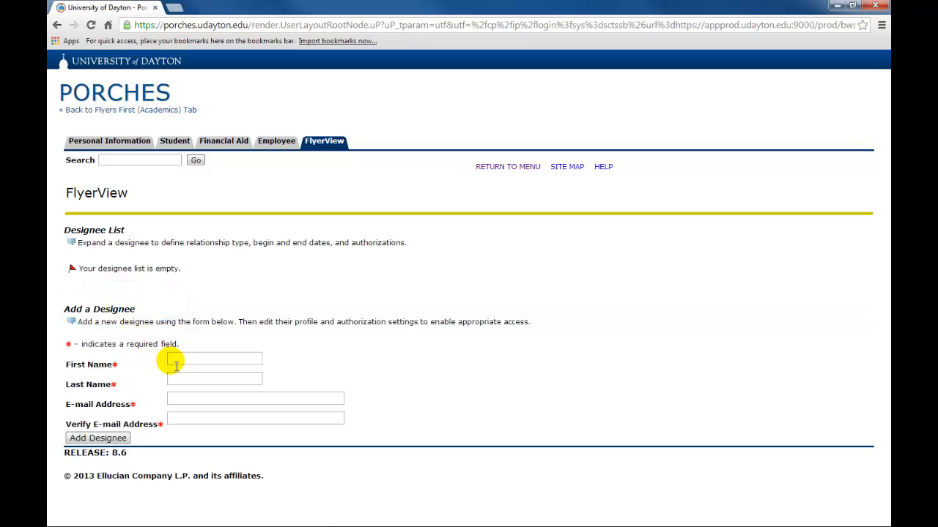
type("Edward")
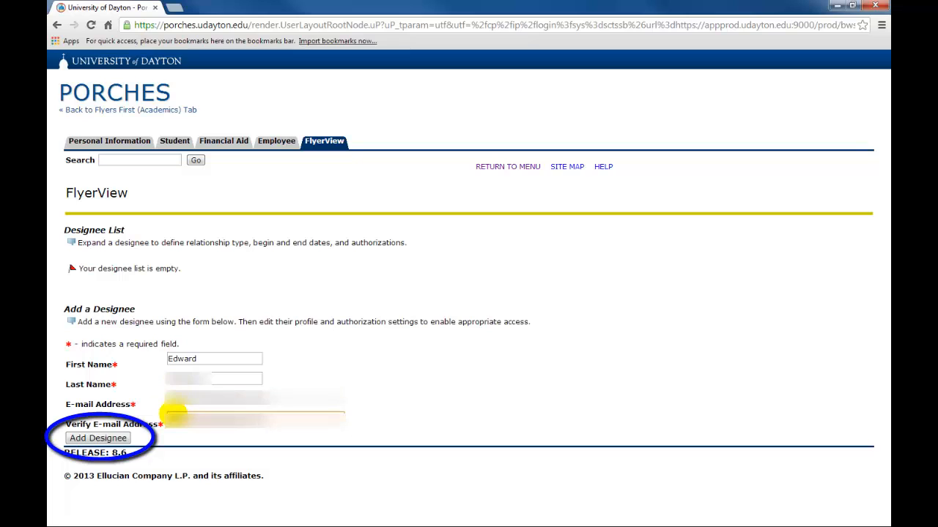
left_click(97, 438)
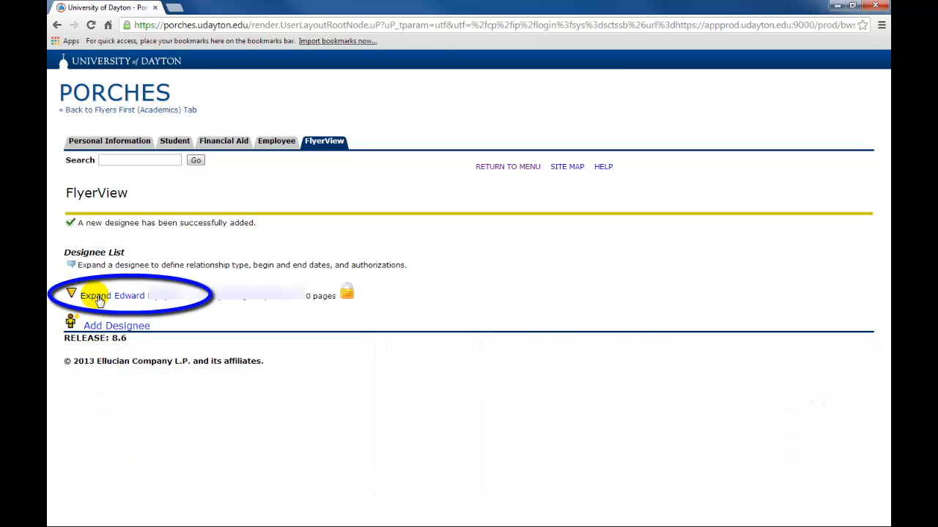
Step: Set Edward's relationship to Father with dates 11/13/2013–05/13/2014 and view his page authorizations
left_click(96, 296)
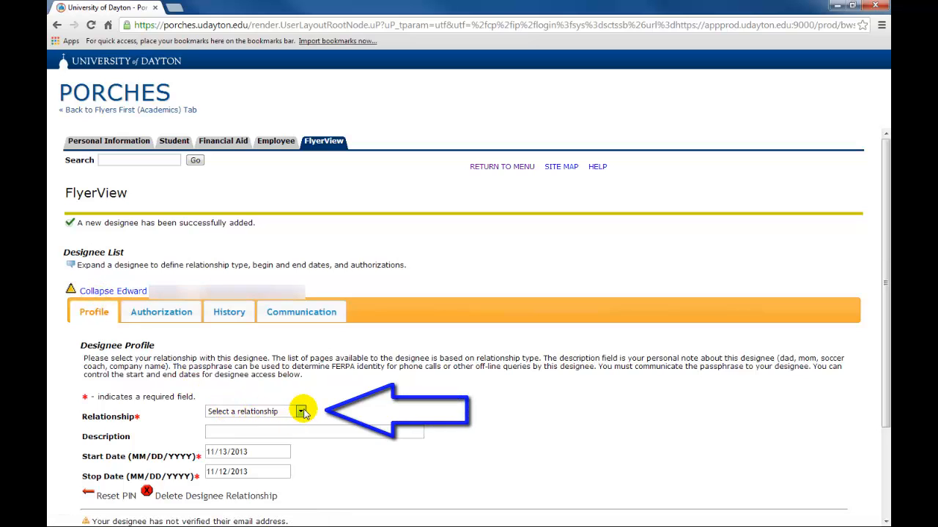
left_click(301, 410)
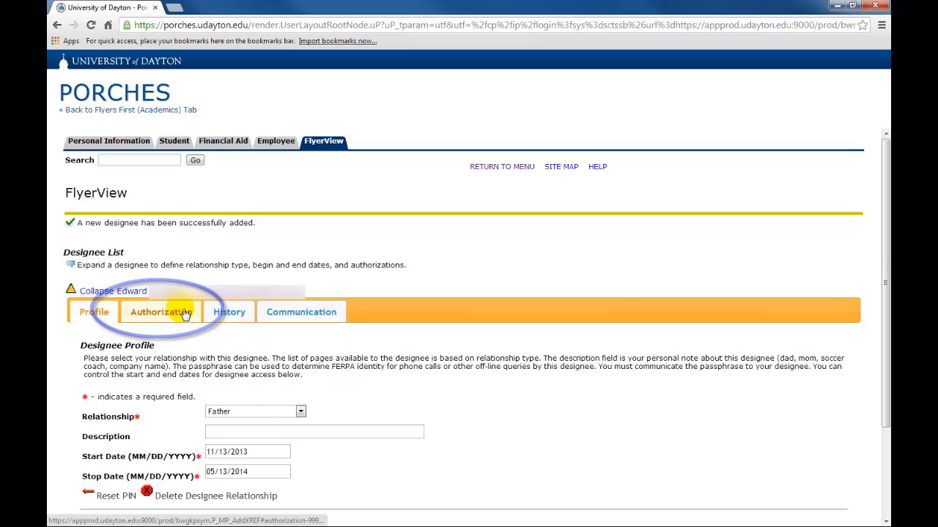
left_click(159, 311)
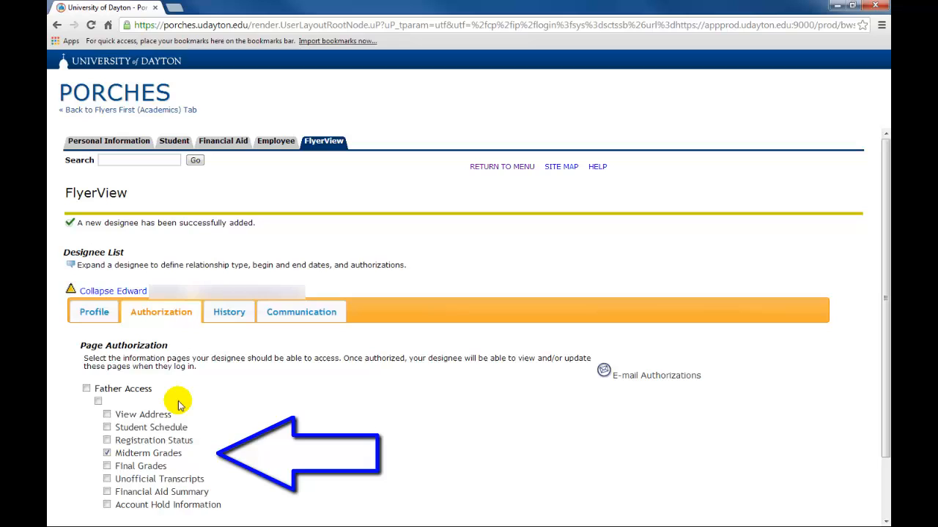